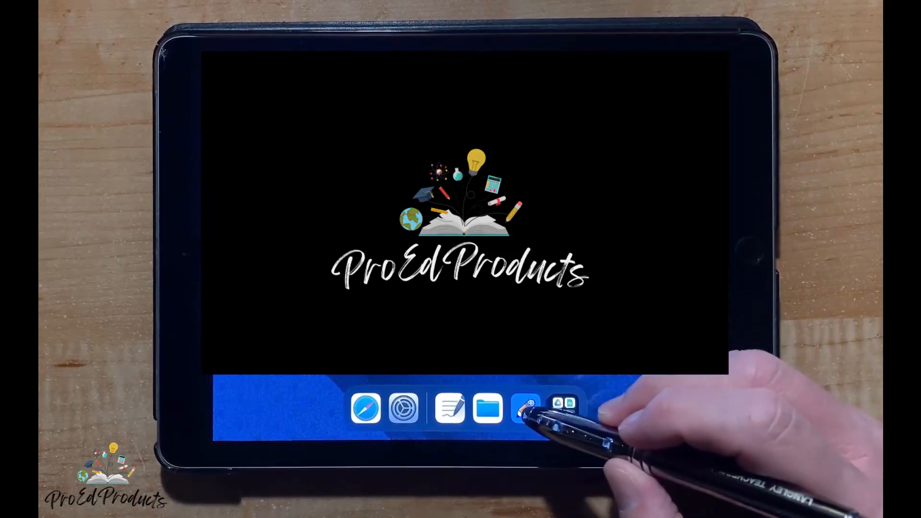
# Step: Launch Notability from the dock to show the 2024 Digital Fitness Planner cover
pyautogui.click(526, 408)
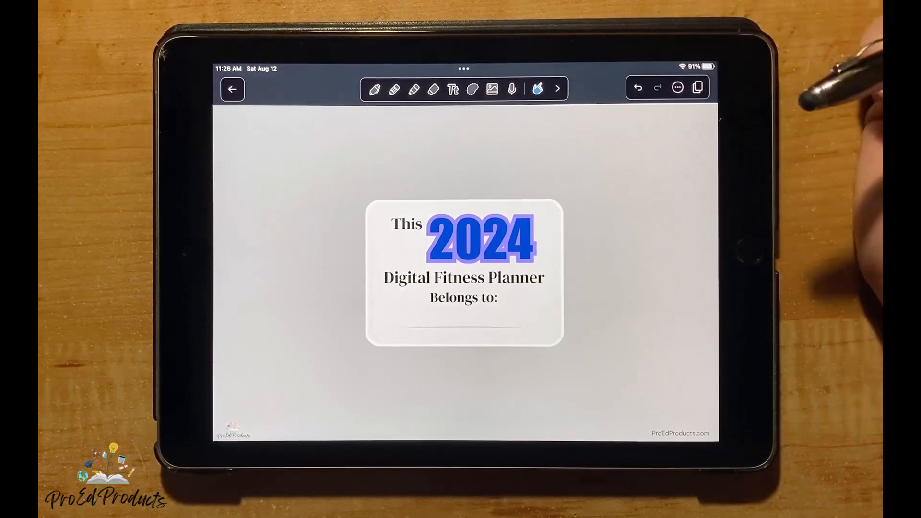
pyautogui.scroll(-3)
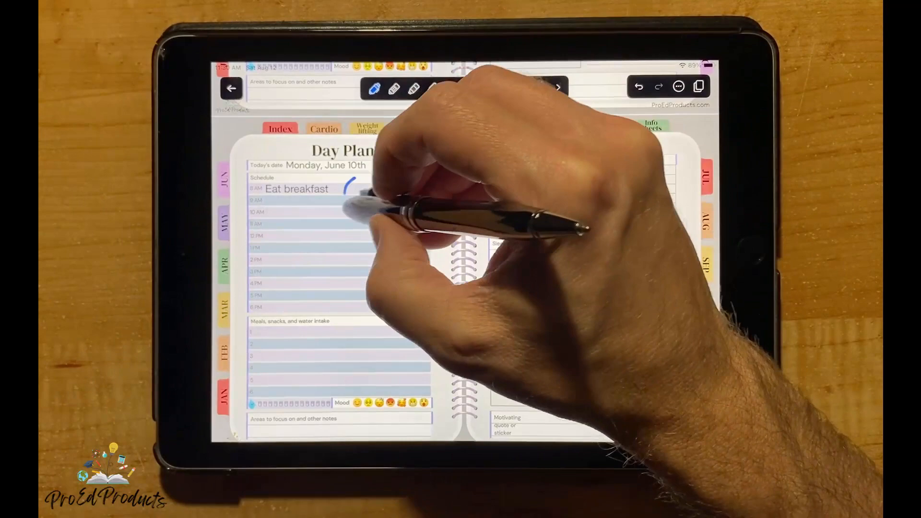
# Step: Handwrite a small smiley face beside 'Eat breakfast' on the Day Plan
pyautogui.moveTo(350, 188); pyautogui.dragTo(364, 194)
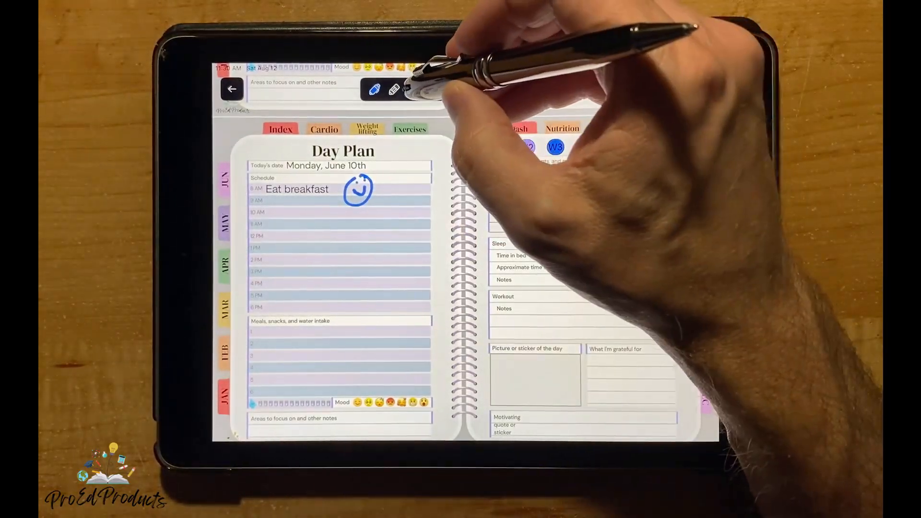